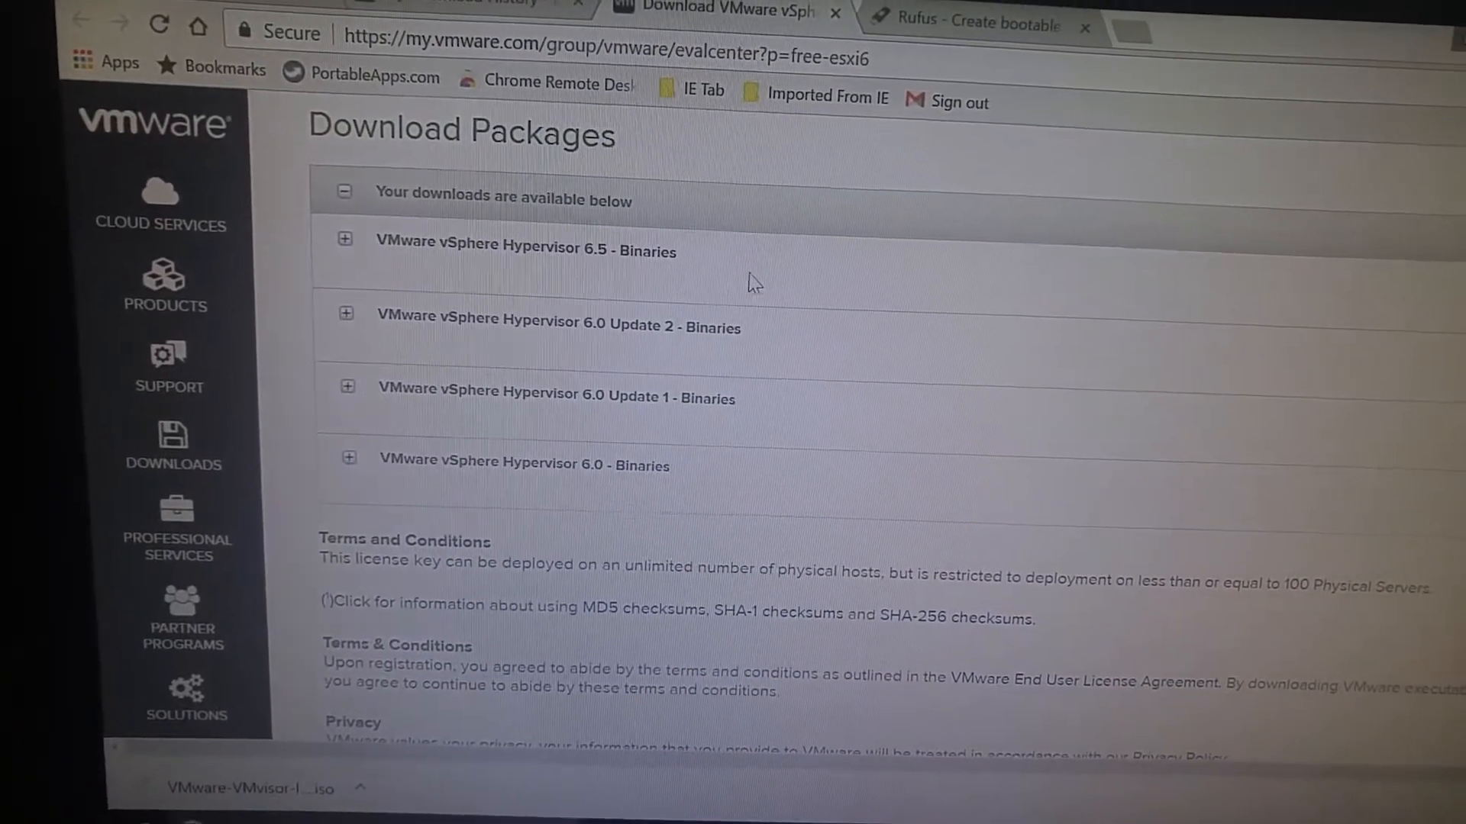
Go to the Rufus website tab and scroll down to the Rufus 2.11 download.
left_click(963, 28)
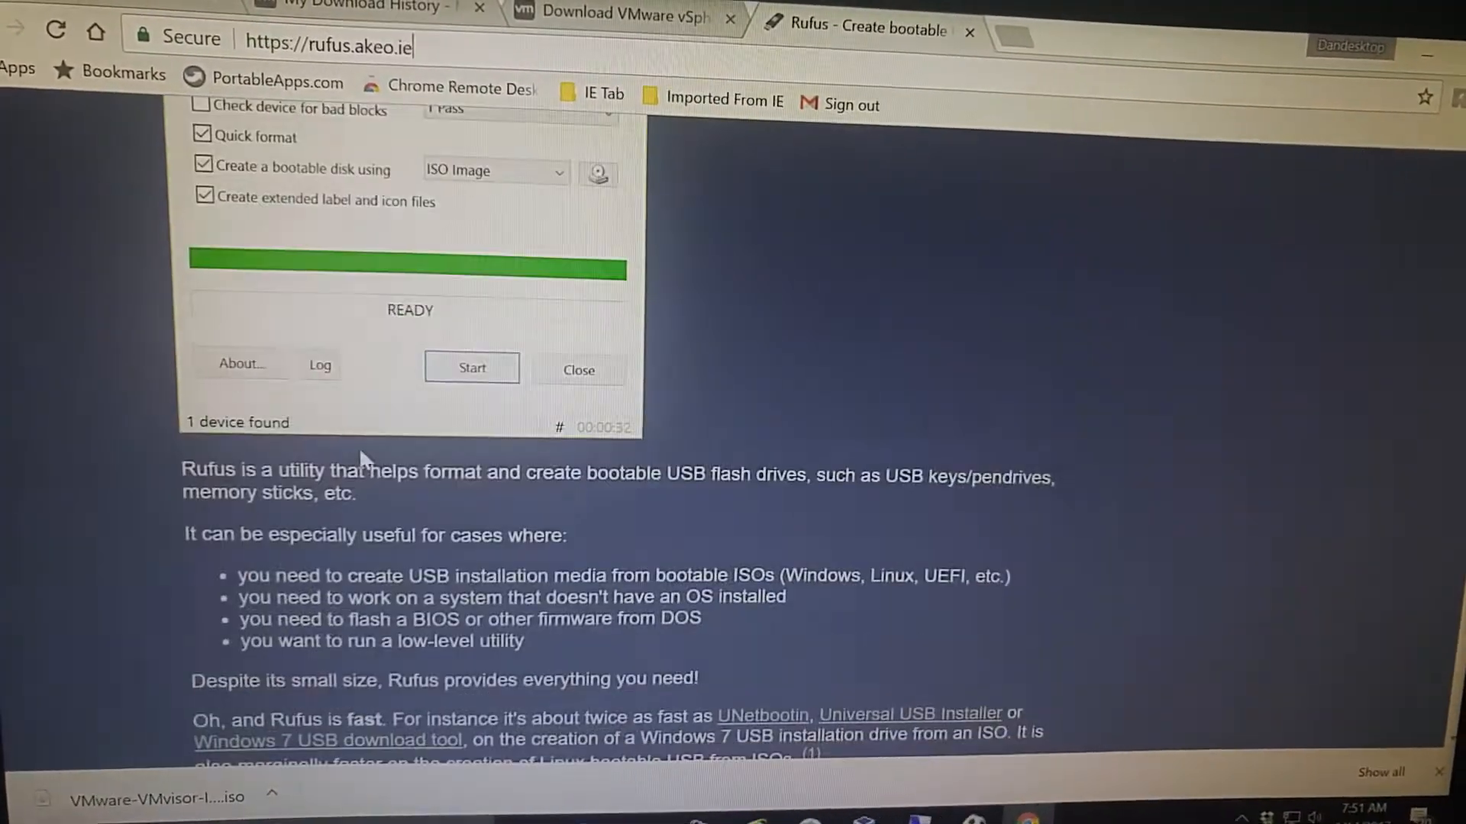
scroll("down", 3)
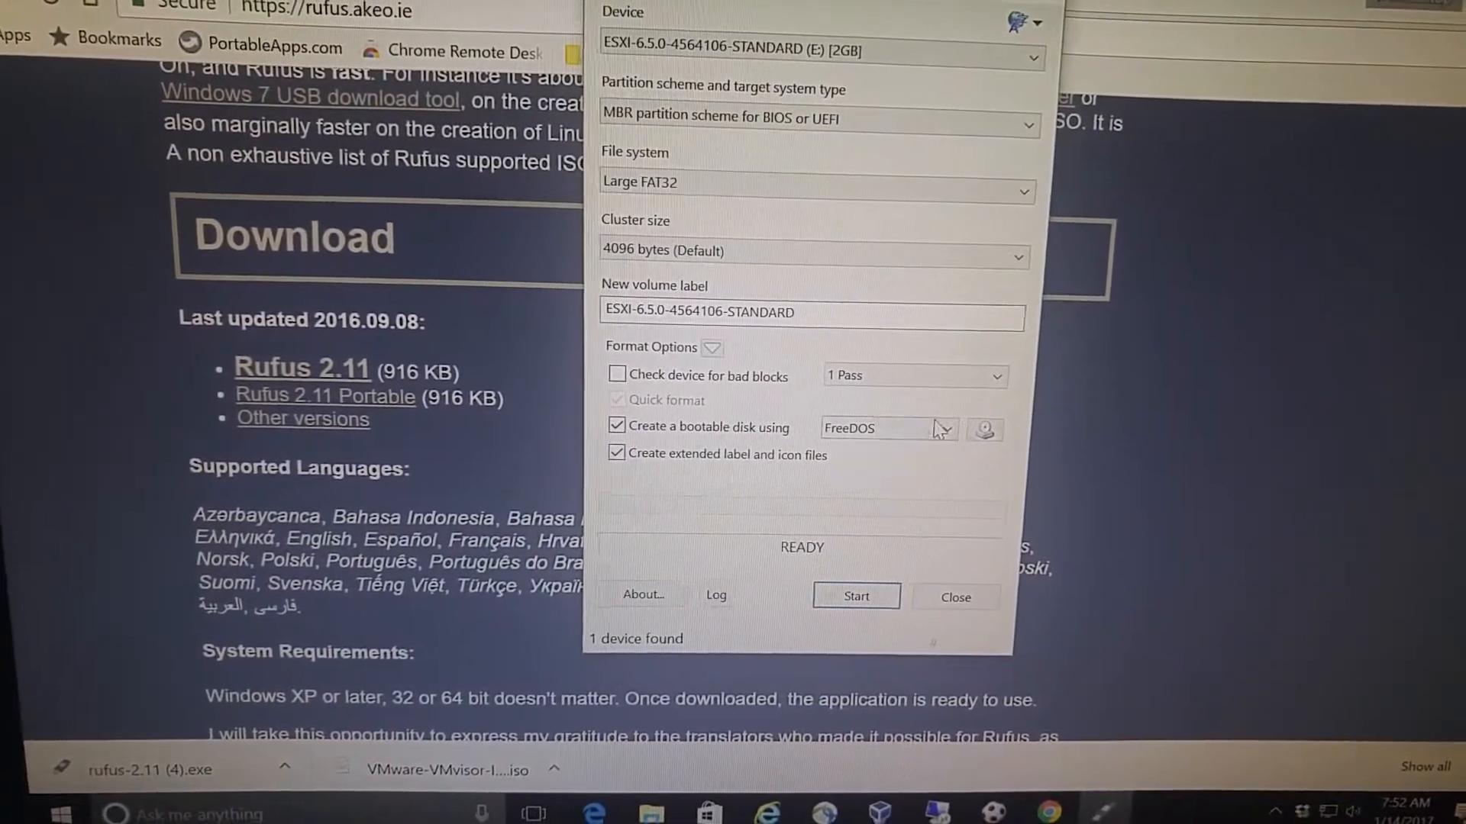
Browse for the VMware-VMvisor-Installer ISO in Downloads as the boot image.
left_click(986, 429)
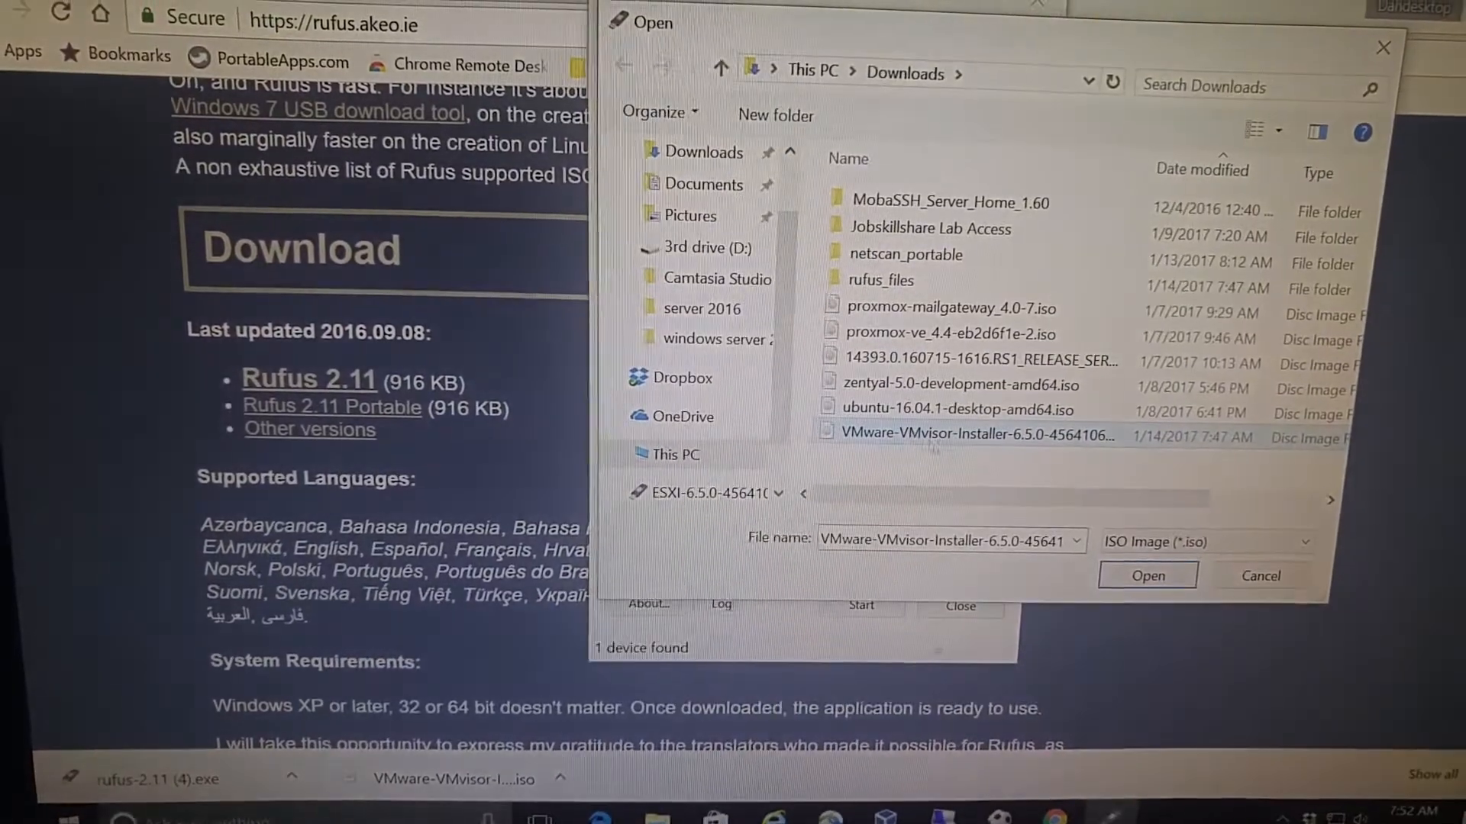